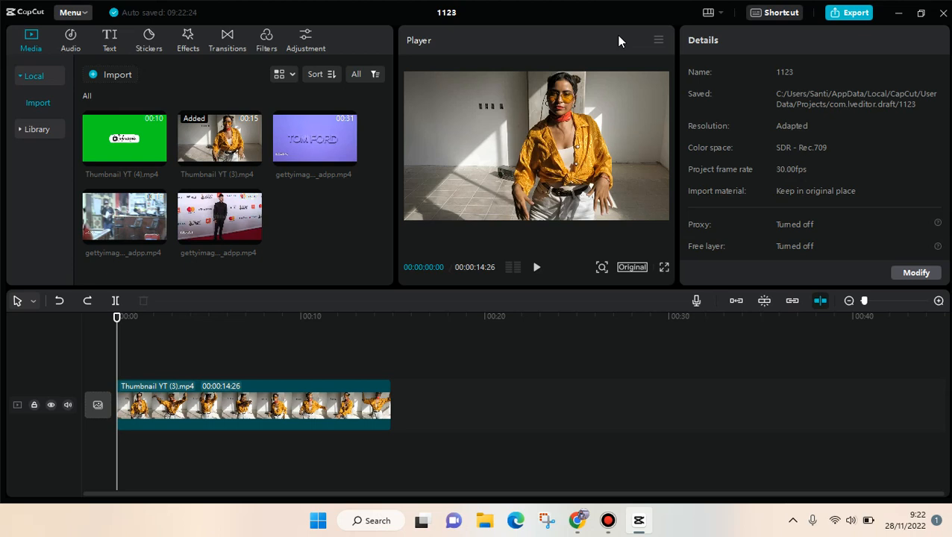
mouse_move(645, 18)
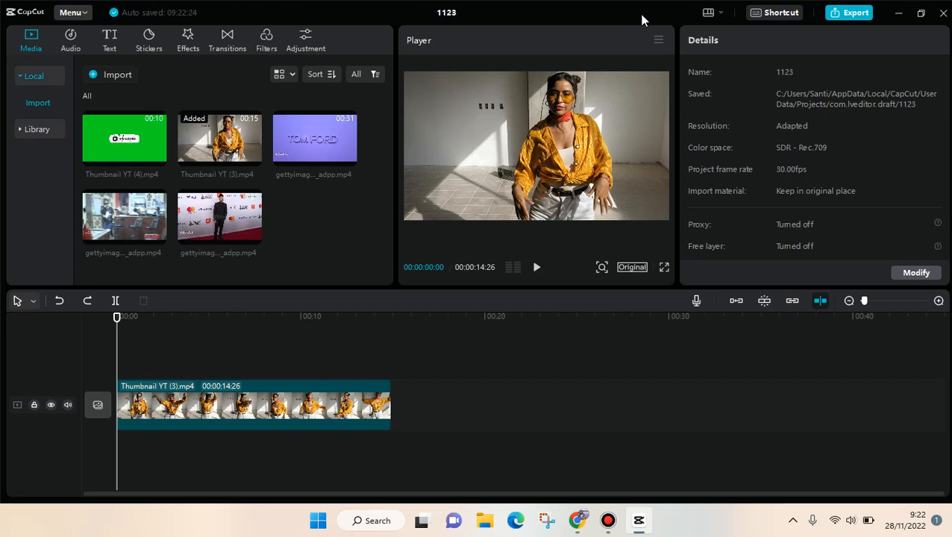
Split the clip around four seconds and copy its second part onto the track above, aligned at the cut
click(537, 267)
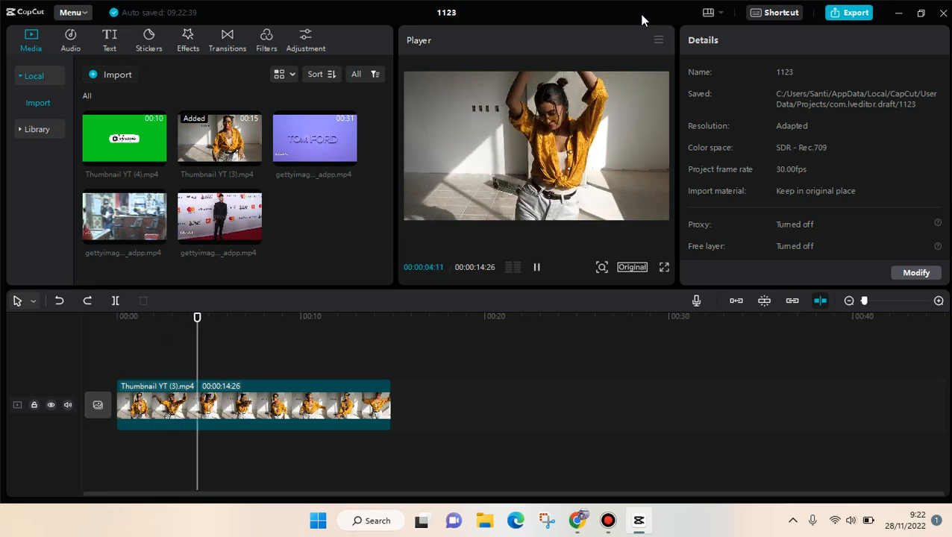
click(537, 267)
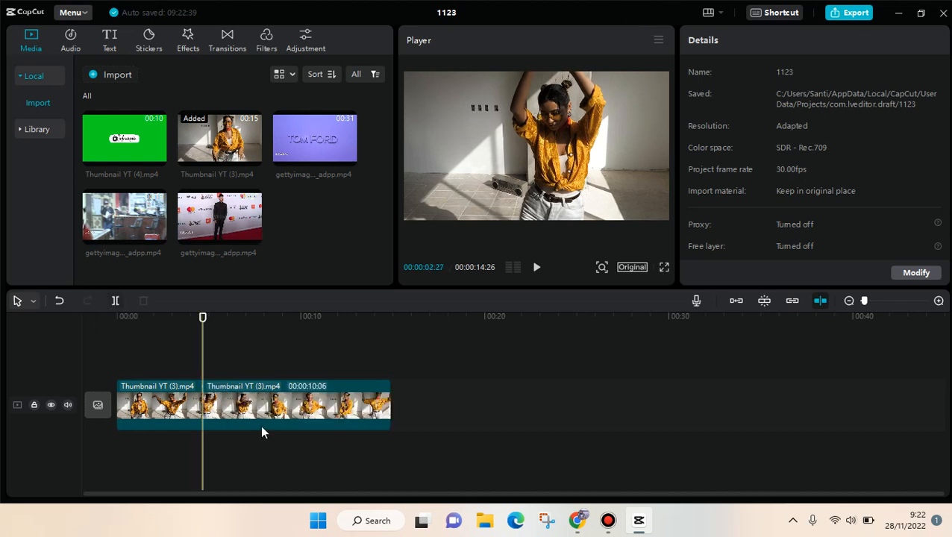
click(302, 406)
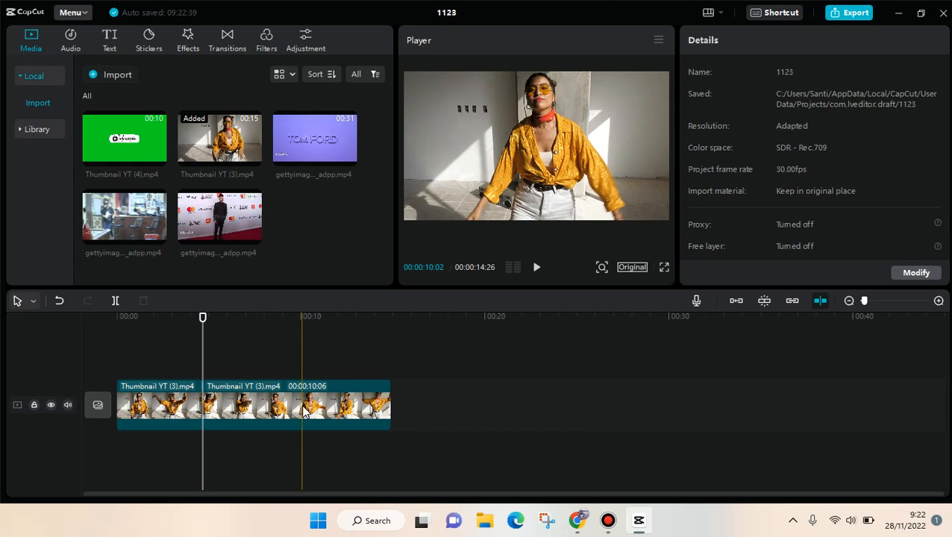
right_click(301, 406)
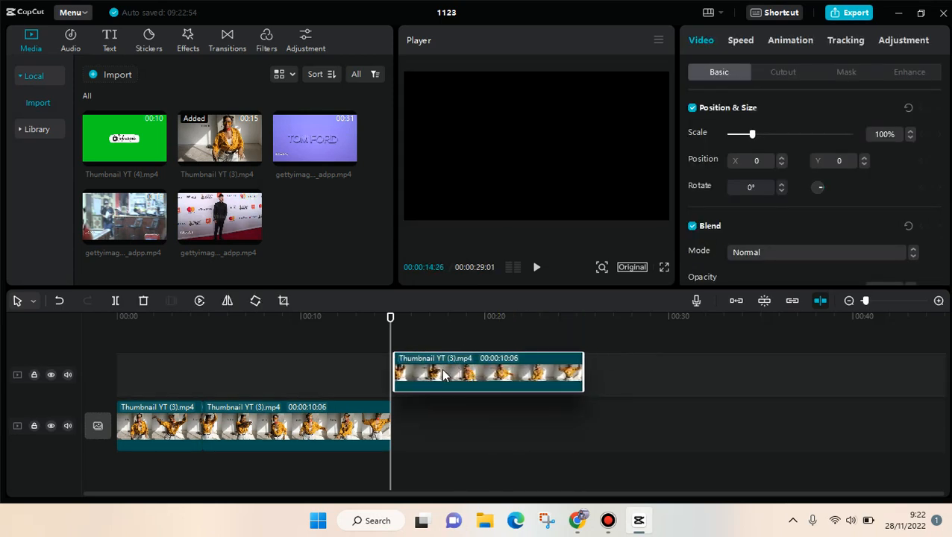
drag(490, 373, 301, 374)
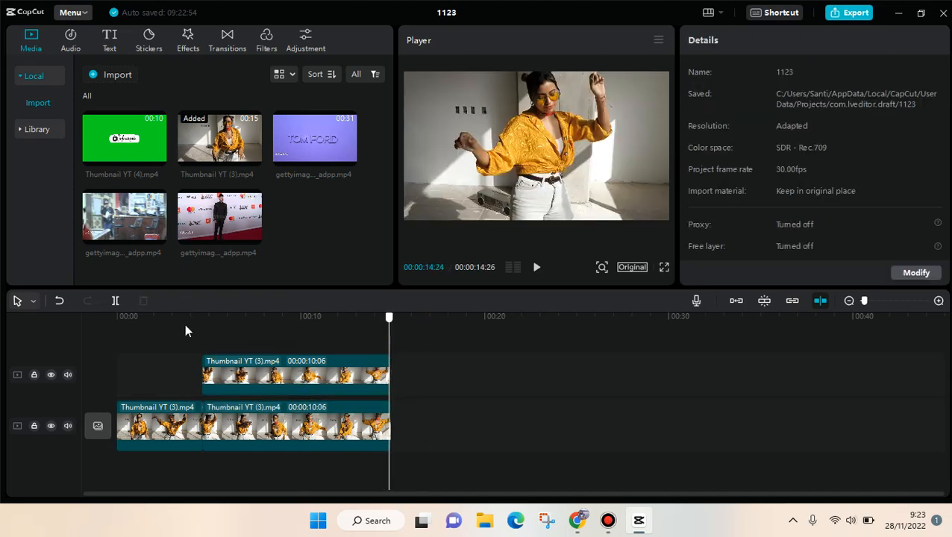
click(203, 316)
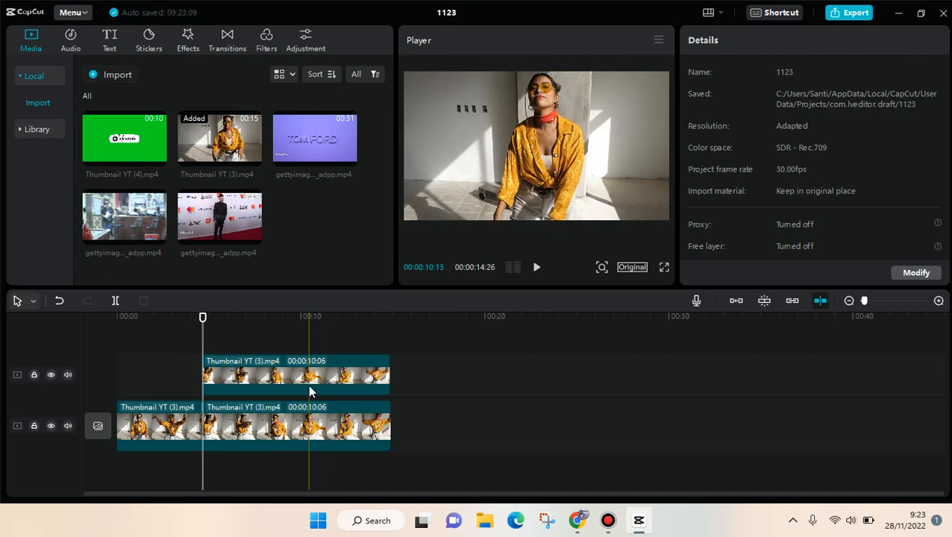
Lower the overlay copy's Blend opacity to 39%
click(295, 376)
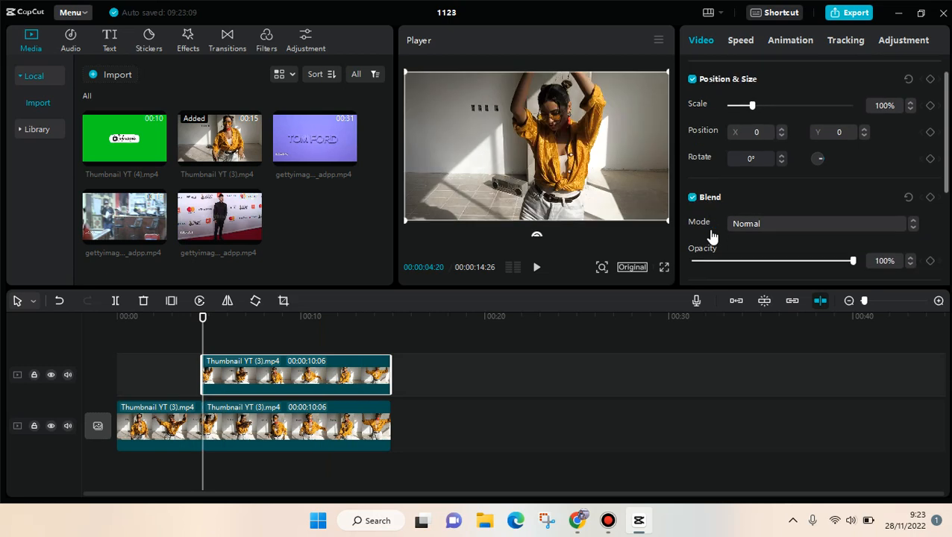
scroll(down, 3)
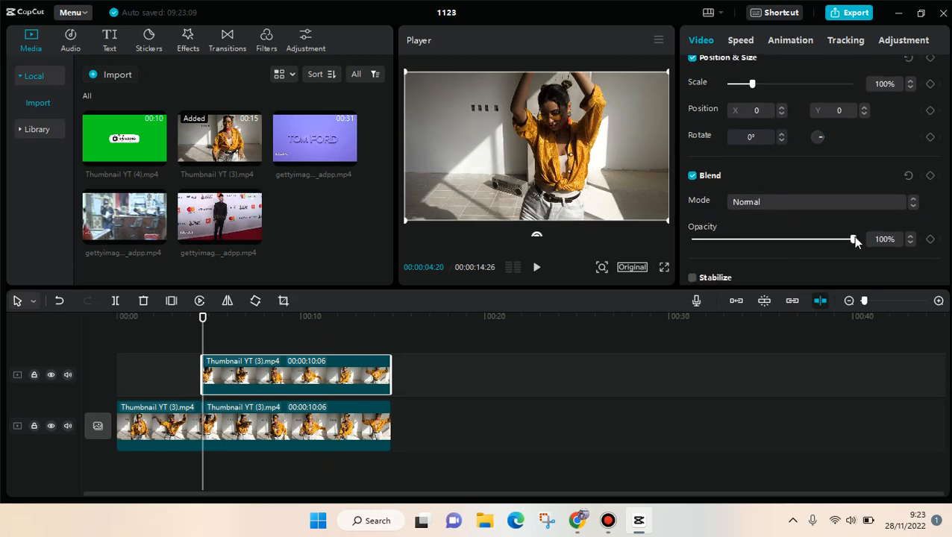
drag(854, 238, 753, 239)
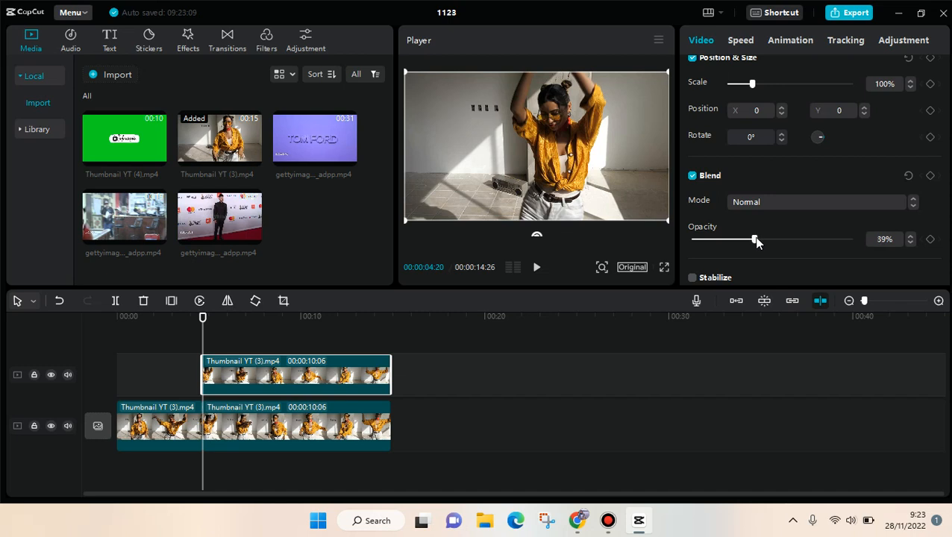
drag(754, 239, 755, 239)
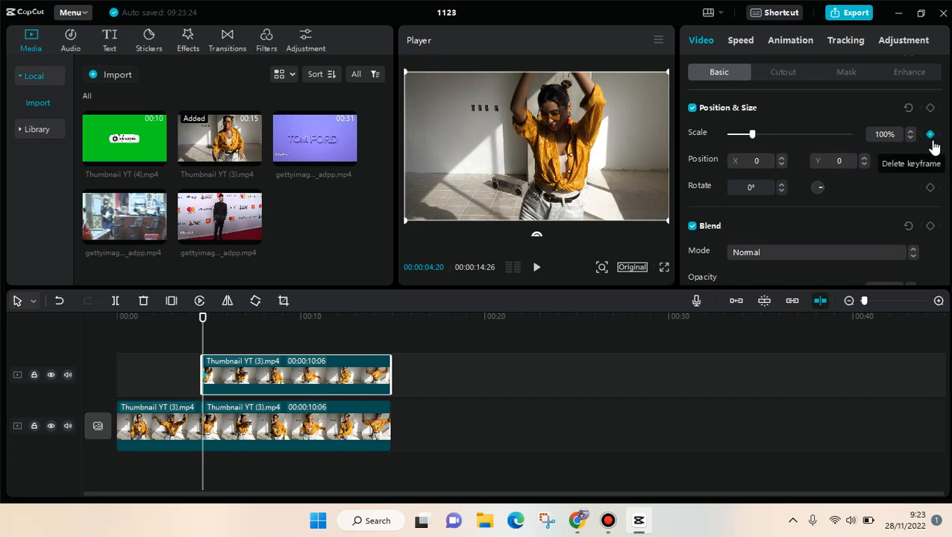
Keyframe the overlay's scale from normal at its start up to 164% two seconds later
click(537, 267)
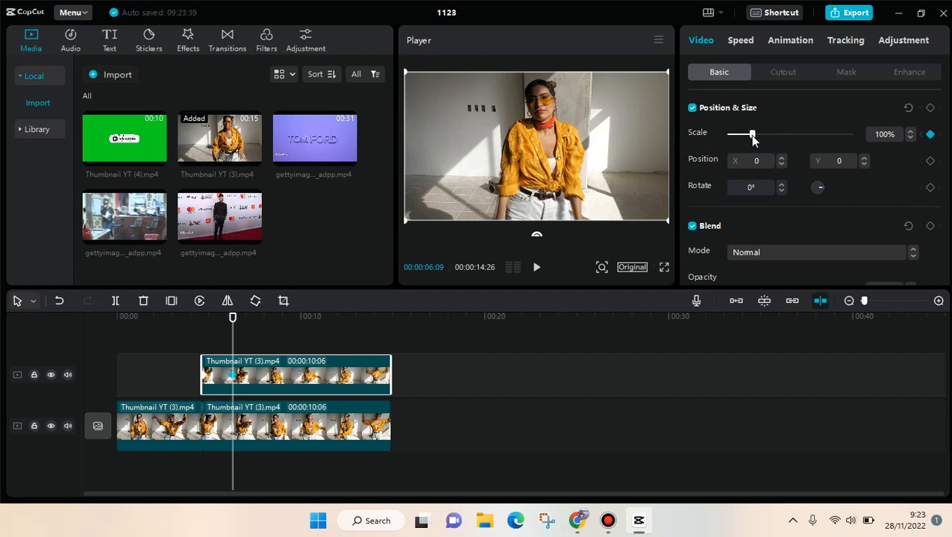
drag(752, 134, 760, 135)
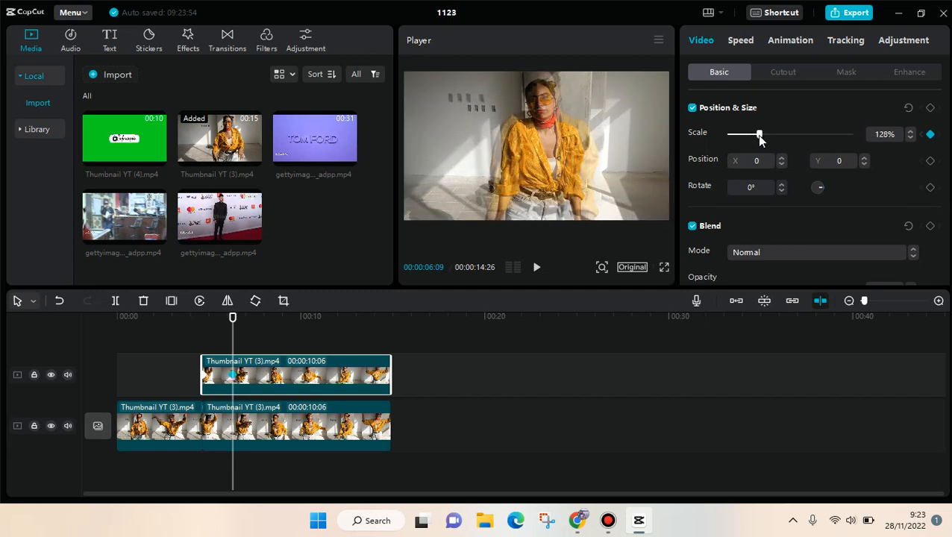
drag(760, 134, 769, 135)
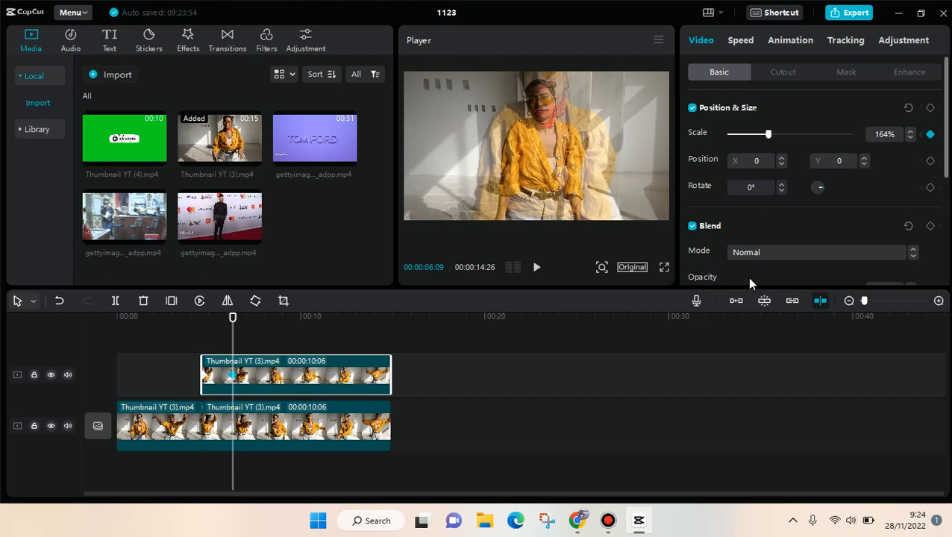
Cut the overlay at the 164% point and delete its leftover remainder
click(259, 316)
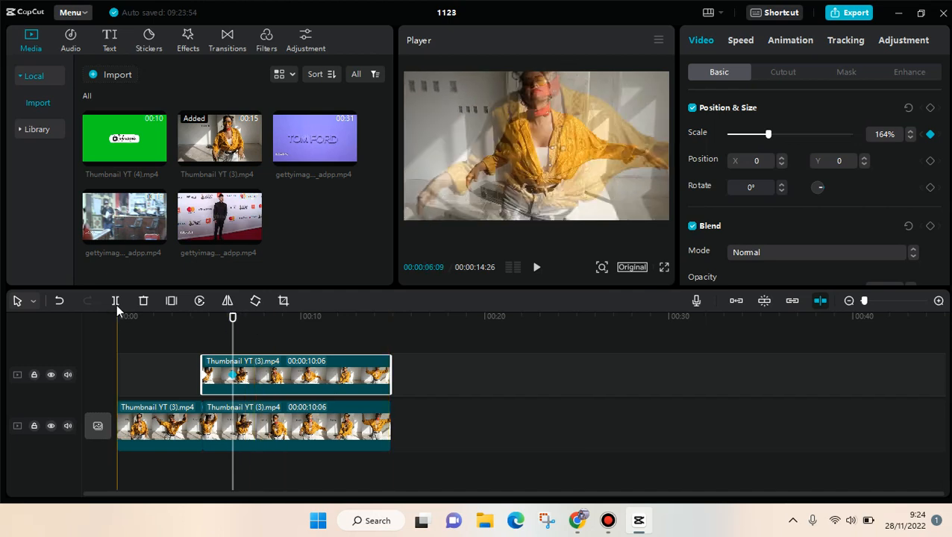
right_click(296, 373)
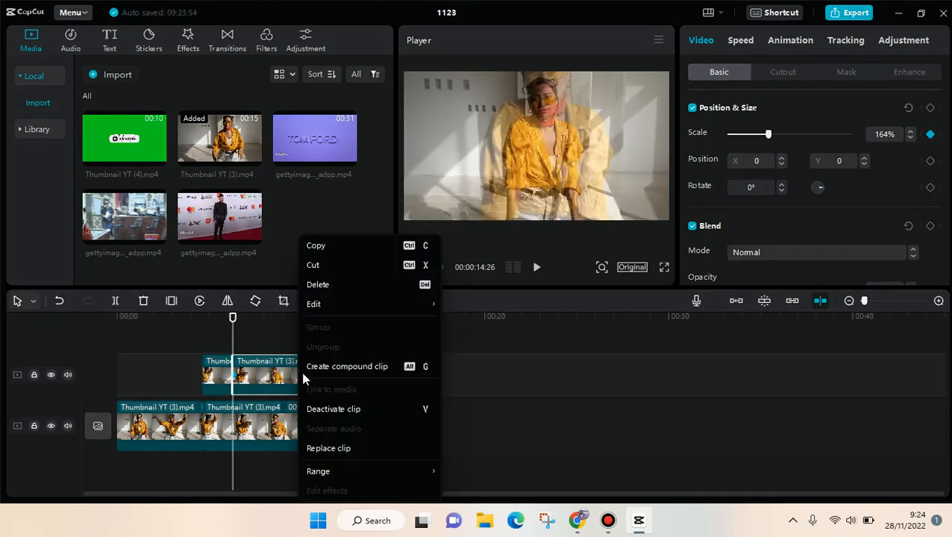
mouse_move(332, 290)
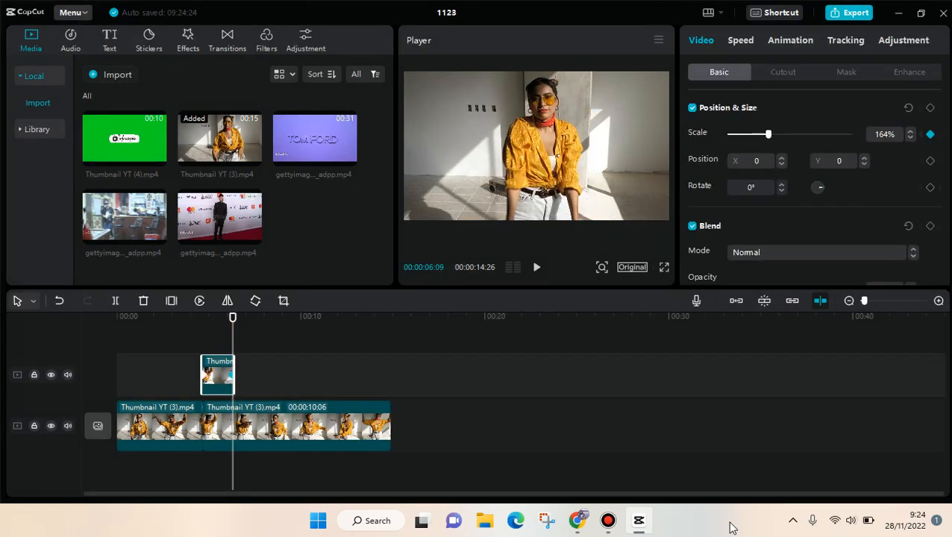
click(789, 39)
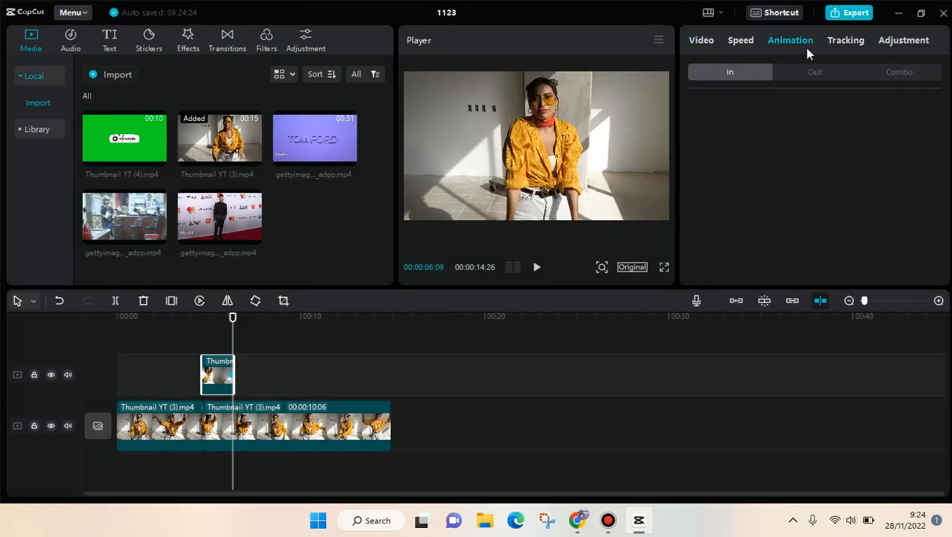
Apply a 0.4-second Fade Out exit animation to the short overlay piece
click(814, 71)
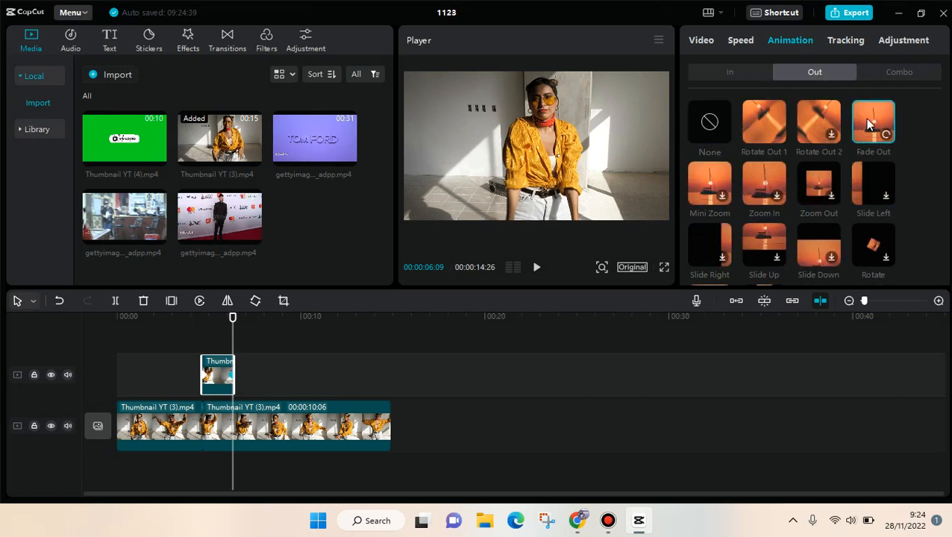
click(871, 122)
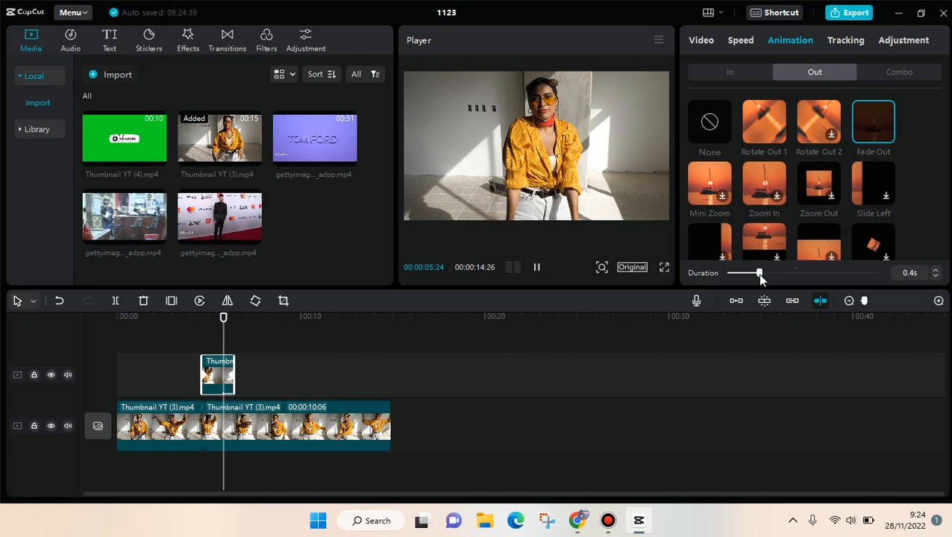
drag(760, 273, 875, 273)
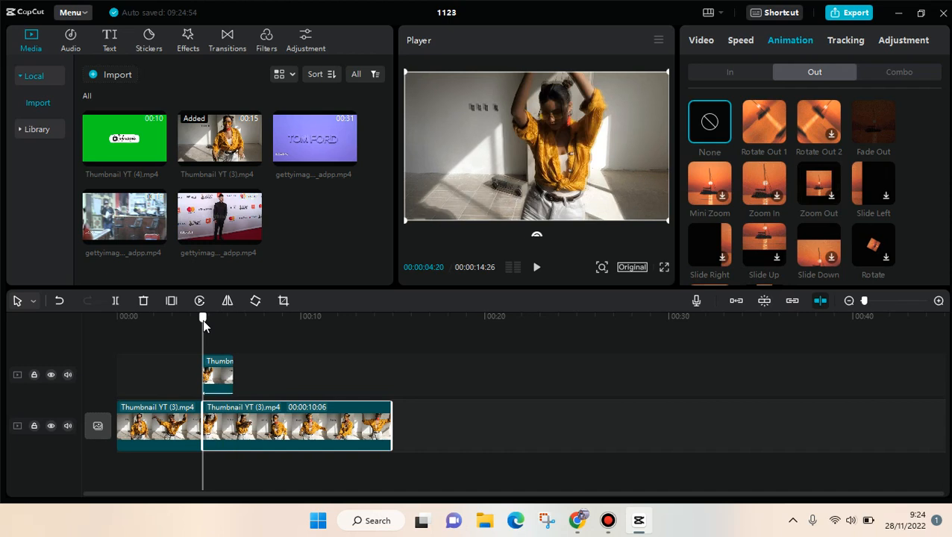
Add a 0.5-second CW Swirl camera transition at the main clip's cut and preview it
click(227, 38)
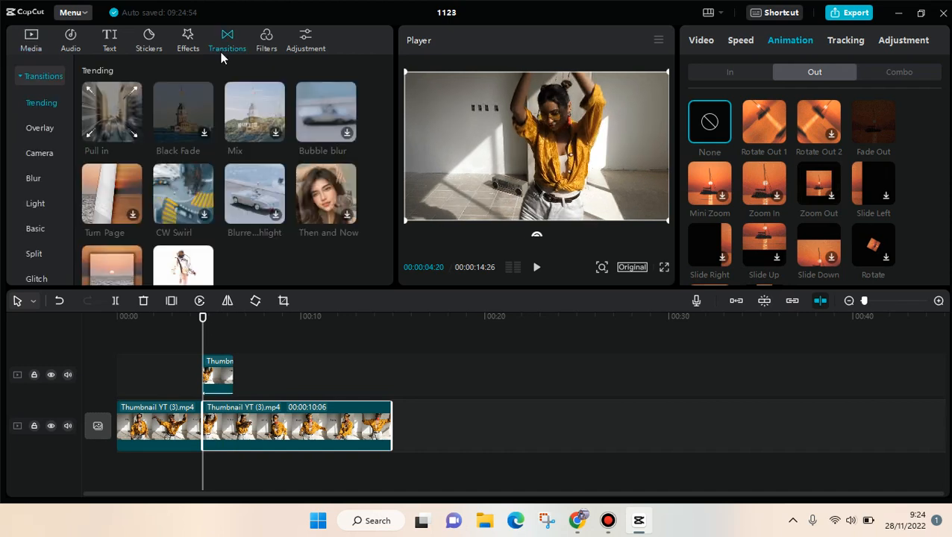
click(39, 152)
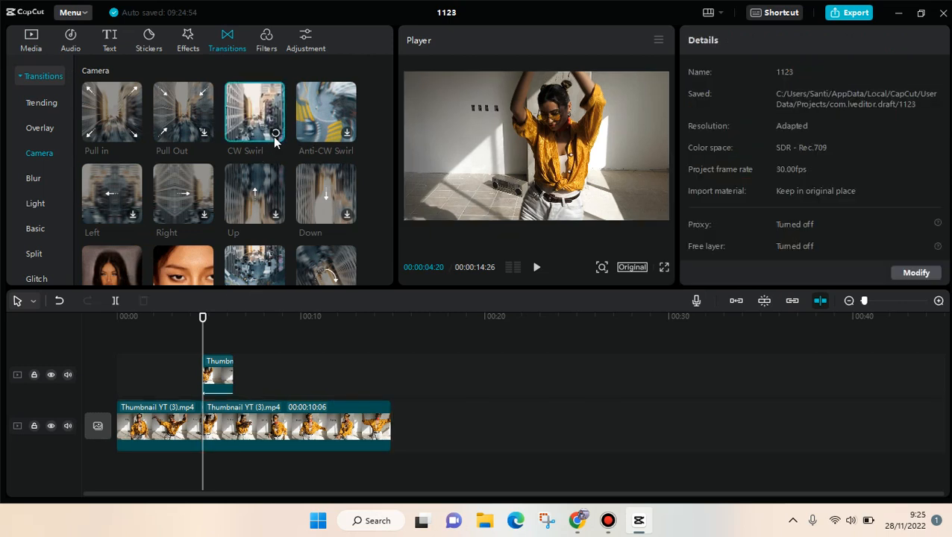
click(254, 112)
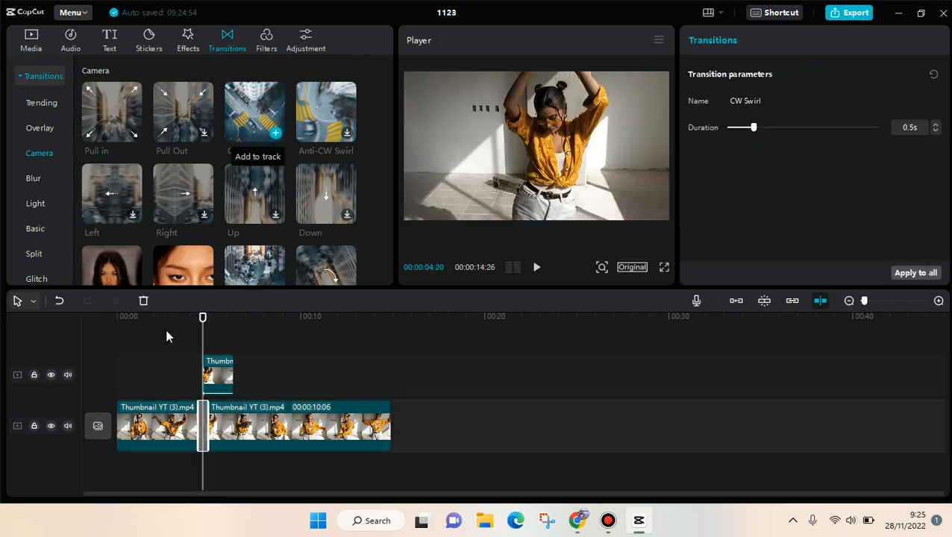
click(147, 317)
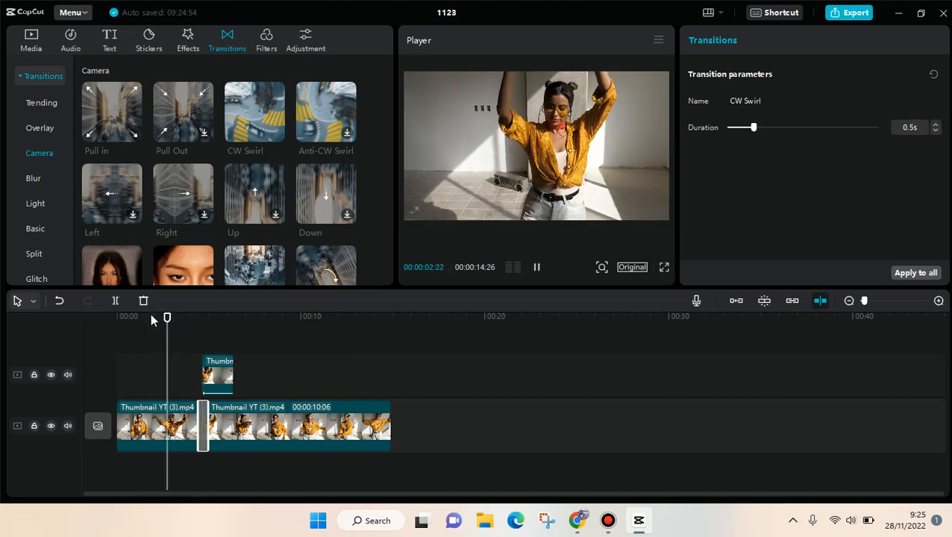
click(168, 317)
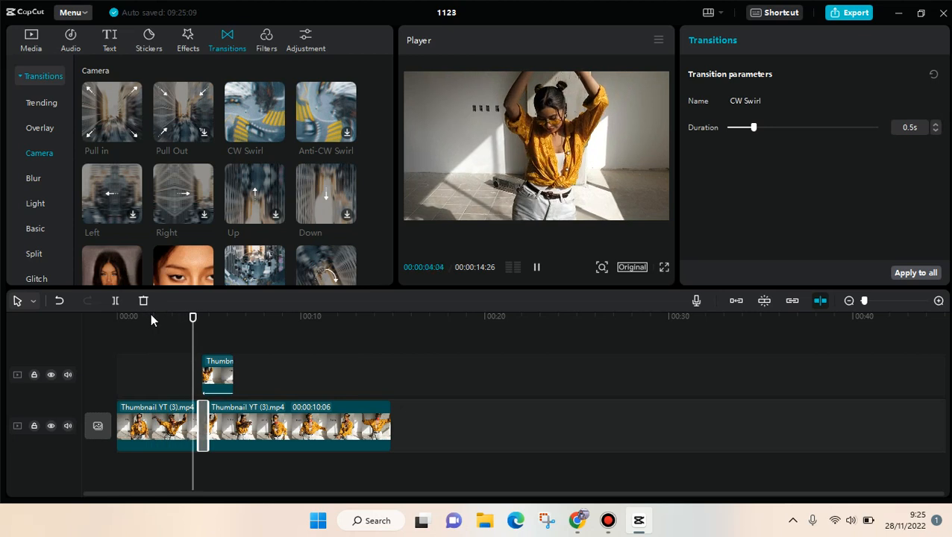